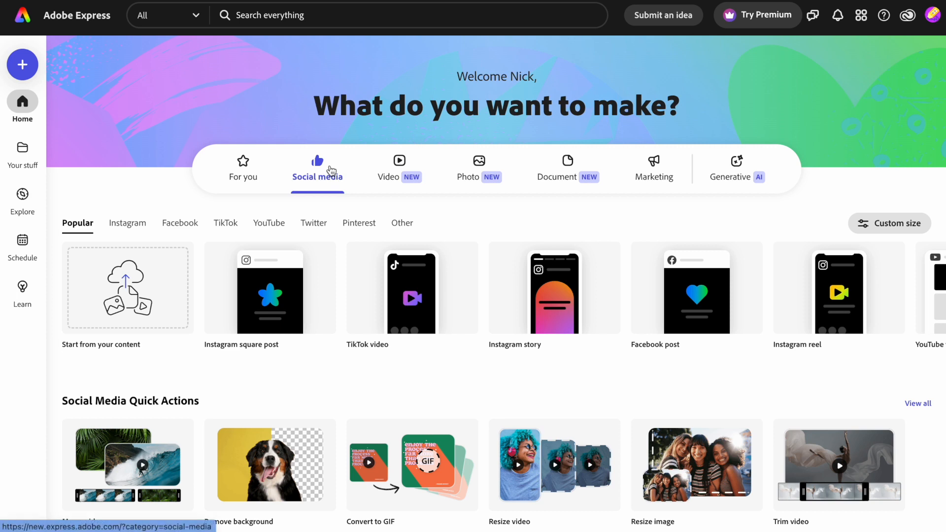
mouse_move(129, 226)
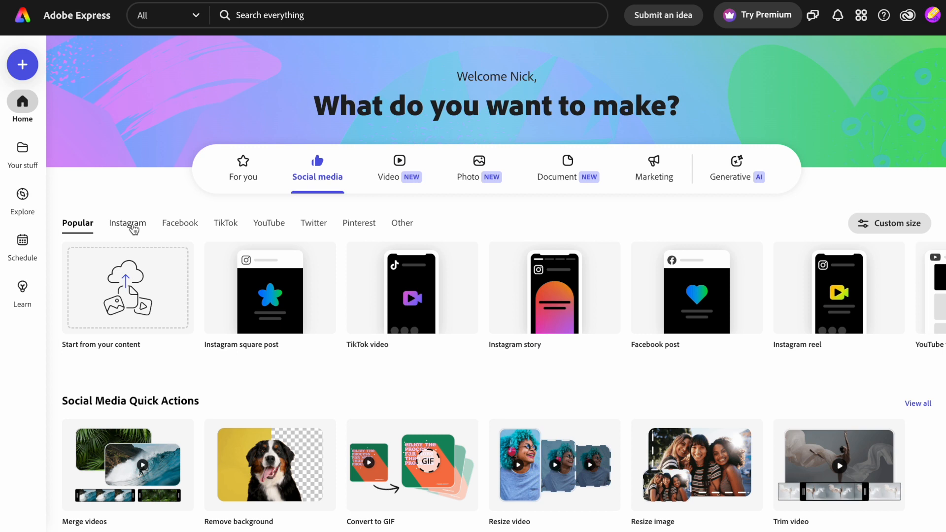
Show the Instagram post formats under Social media on the home page.
left_click(127, 223)
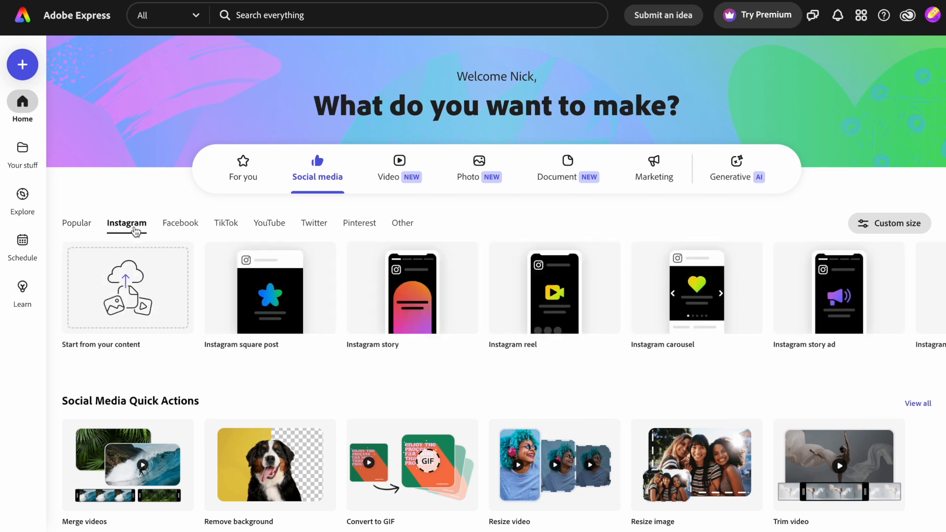
mouse_move(315, 262)
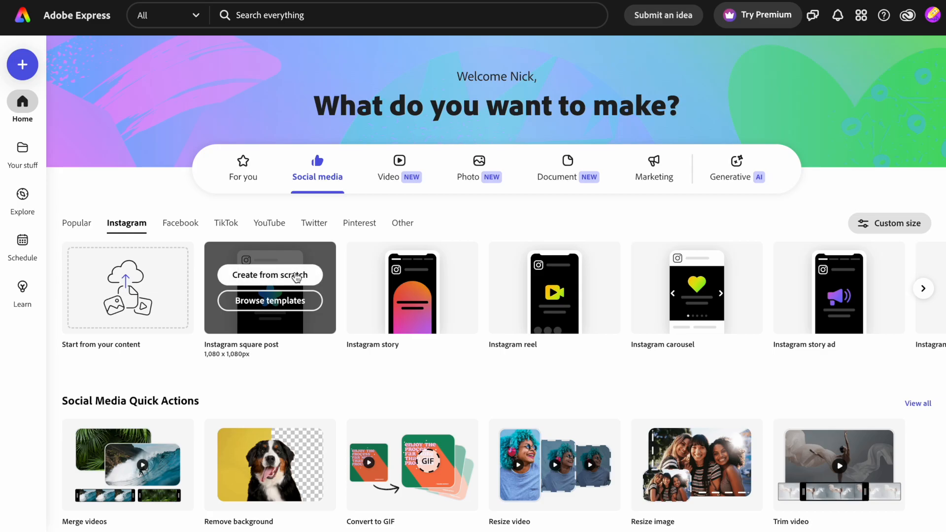
Start a blank Instagram square post from scratch.
left_click(269, 274)
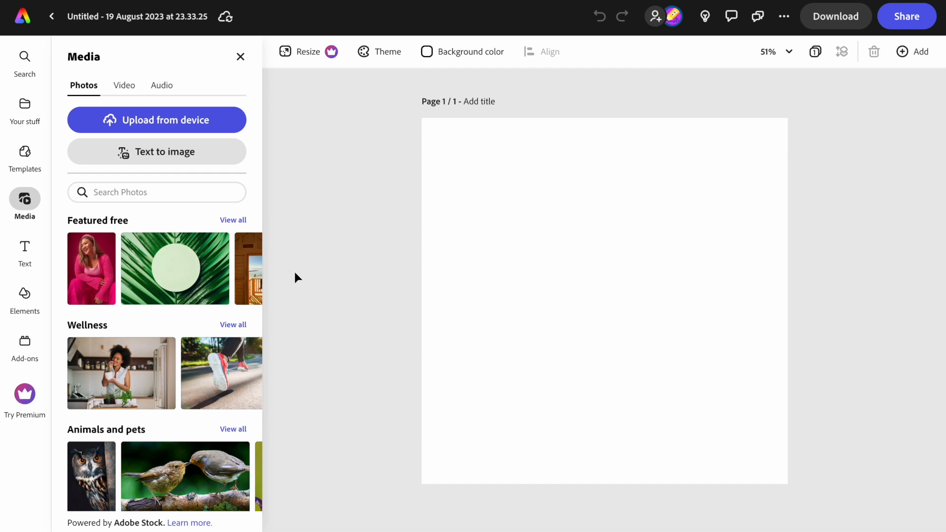
mouse_move(272, 258)
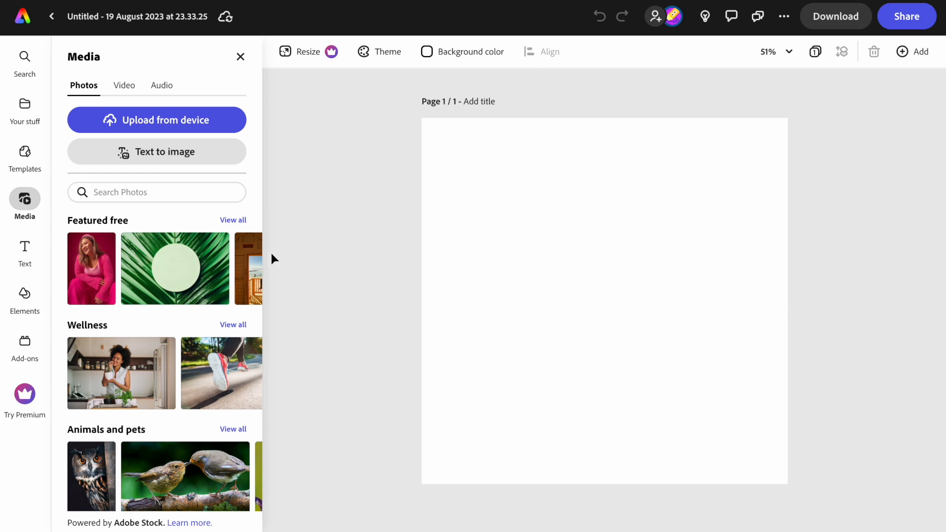
Search the stock photos for 'burger' and browse the results.
left_click(156, 192)
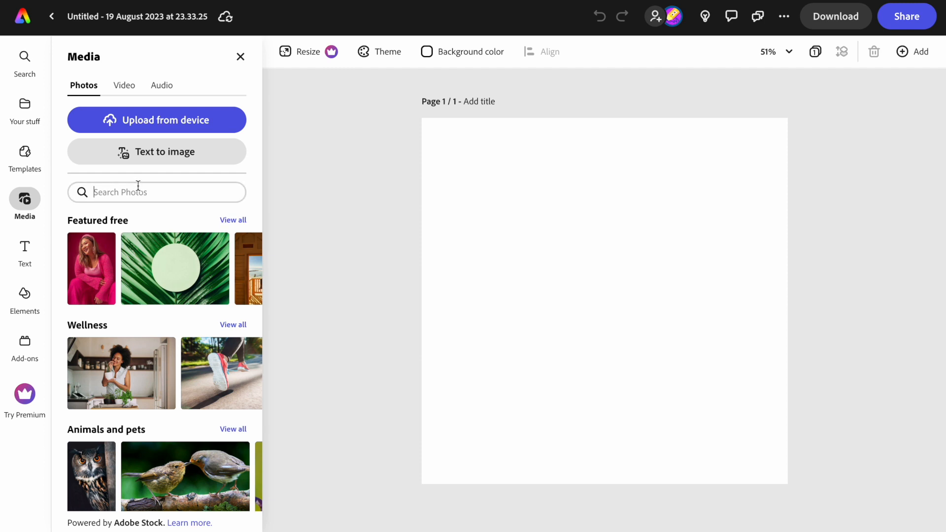
left_click(157, 193)
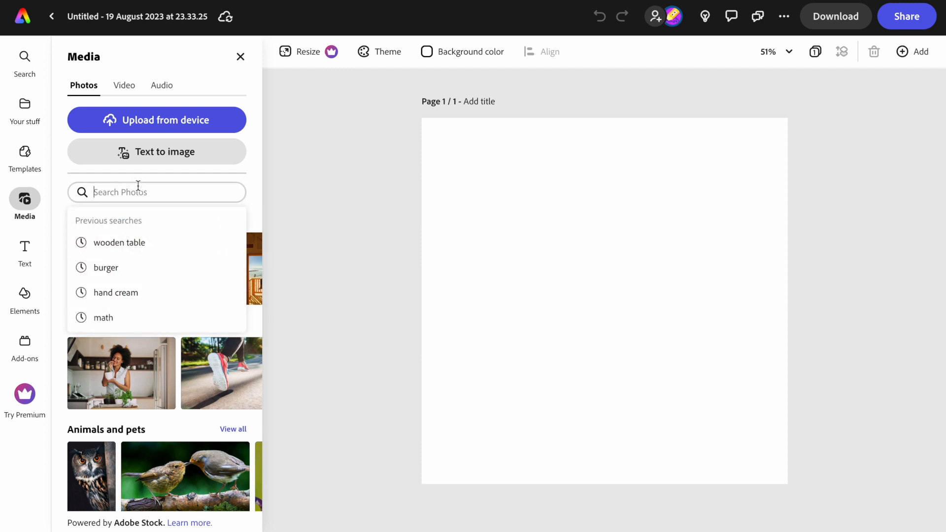
type("burger")
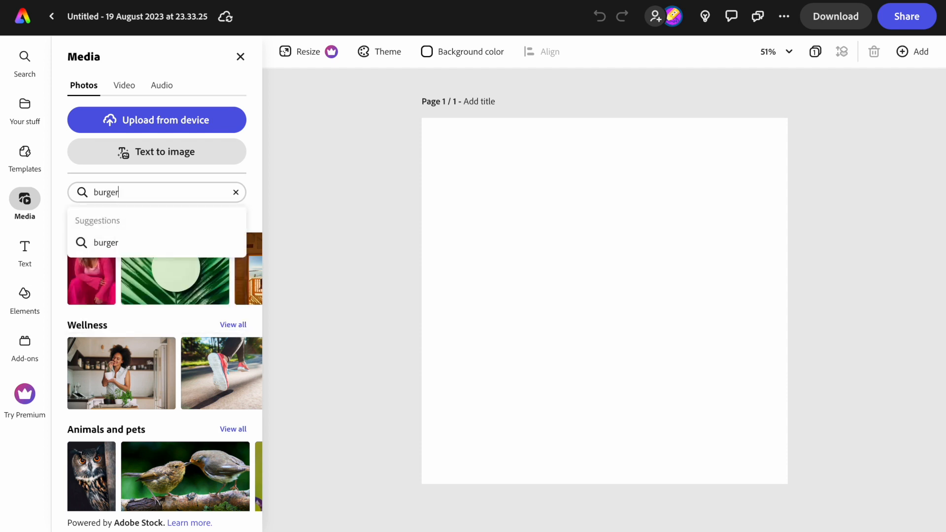
key("Enter")
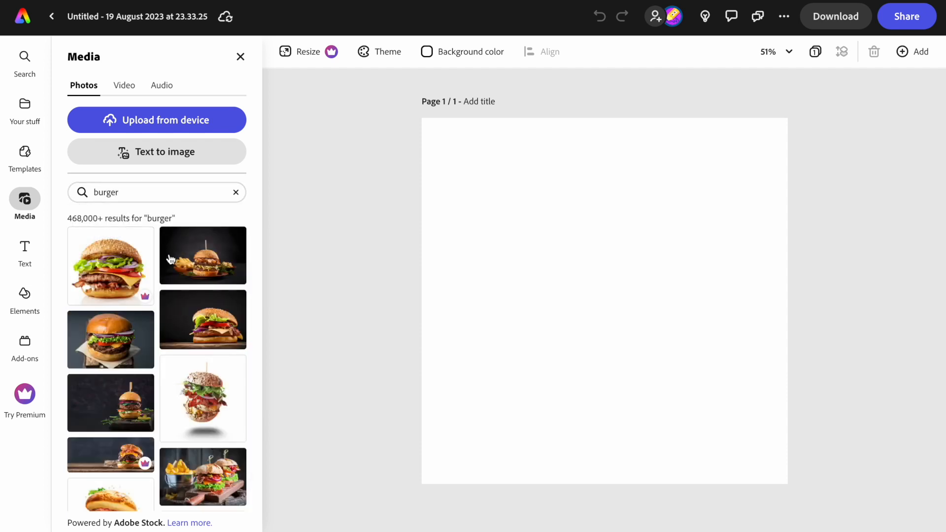
mouse_move(169, 292)
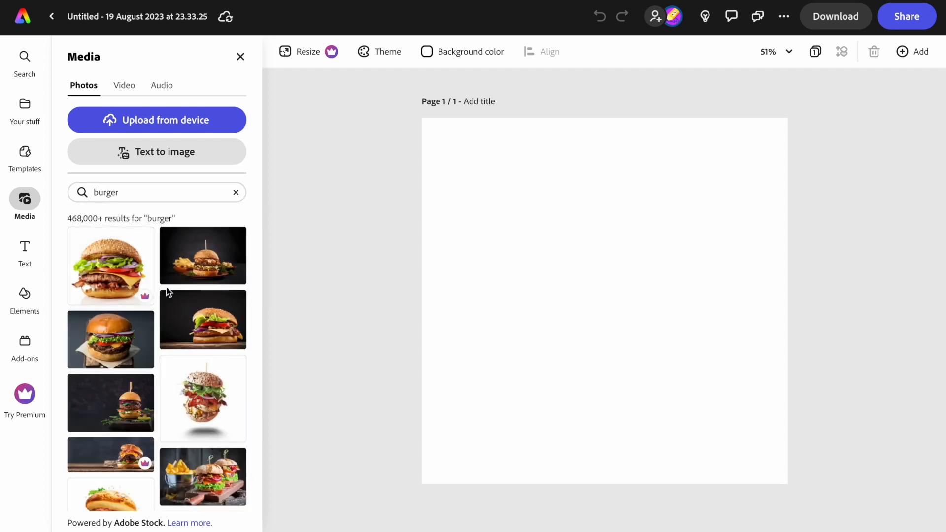
mouse_move(163, 303)
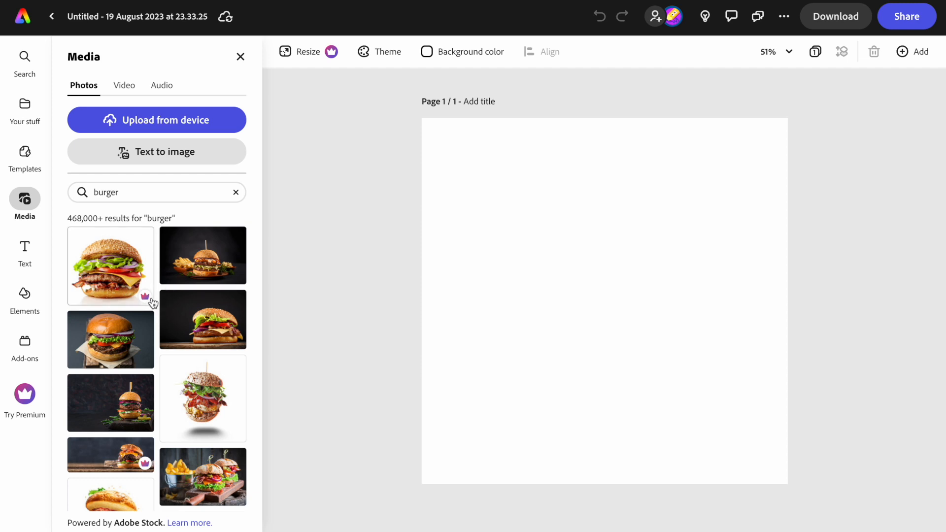
mouse_move(203, 329)
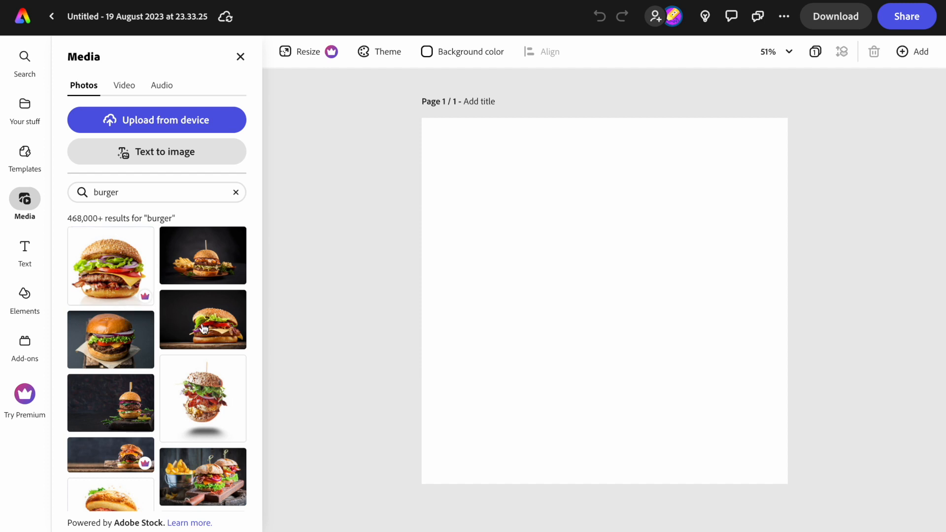
scroll("down", 3)
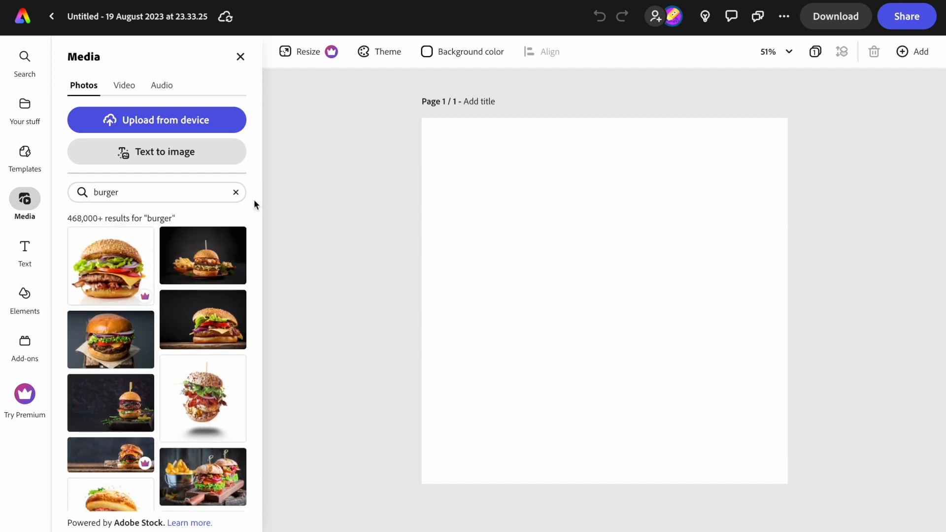
Add a Text to image placeholder with prompt 'burger' and content type Photo.
left_click(236, 192)
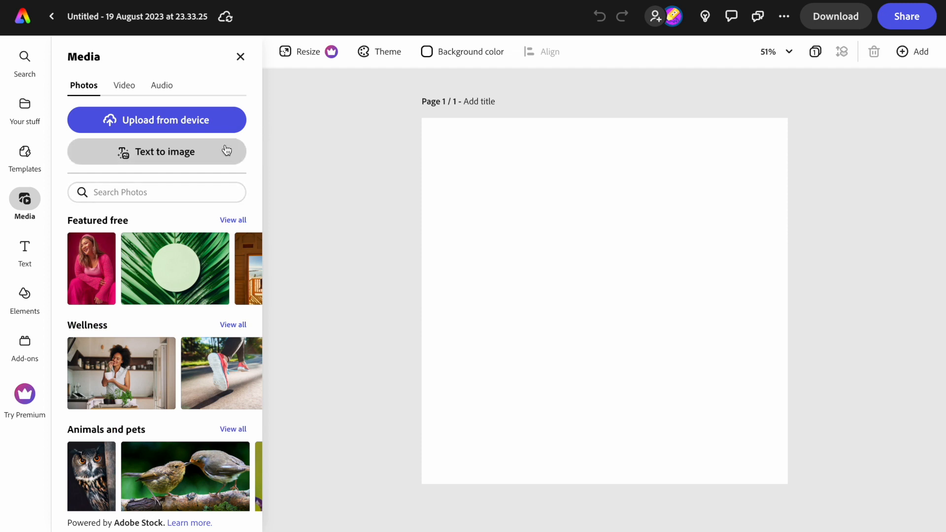
mouse_move(214, 159)
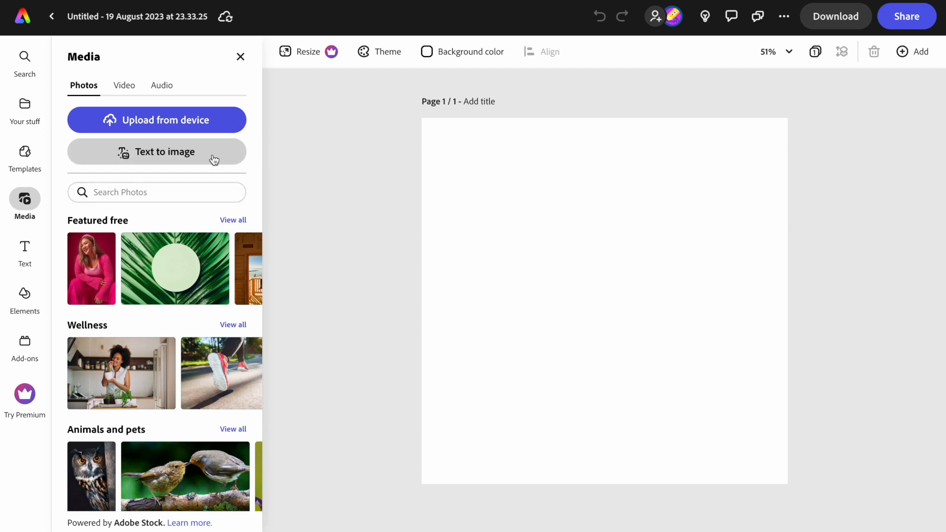
left_click(166, 152)
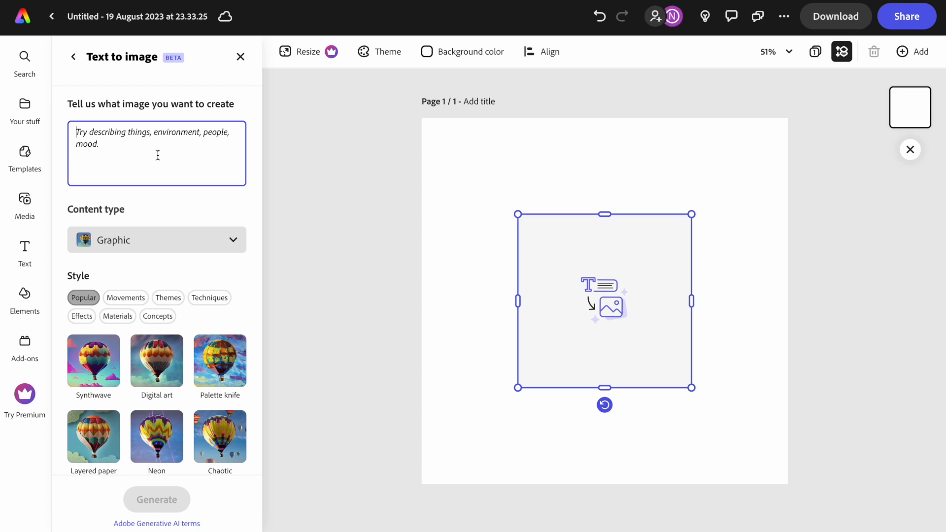
type("burger")
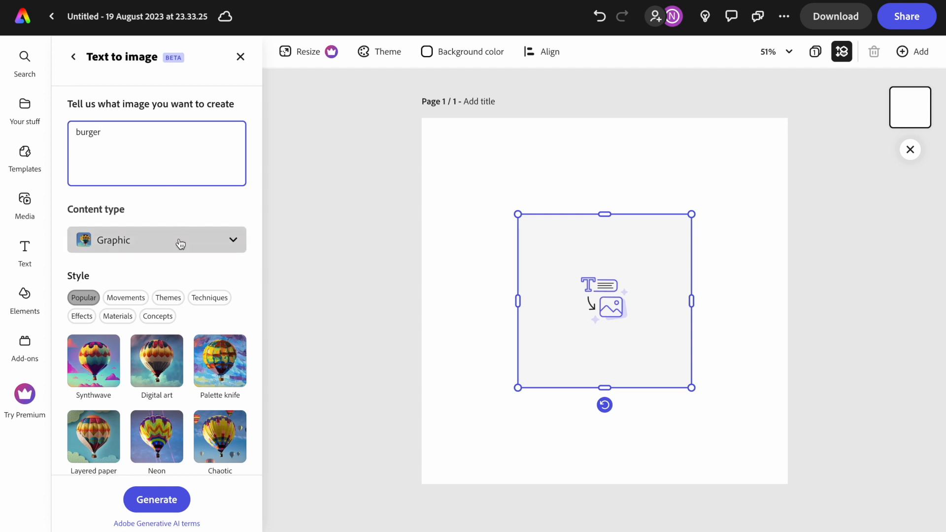
left_click(156, 240)
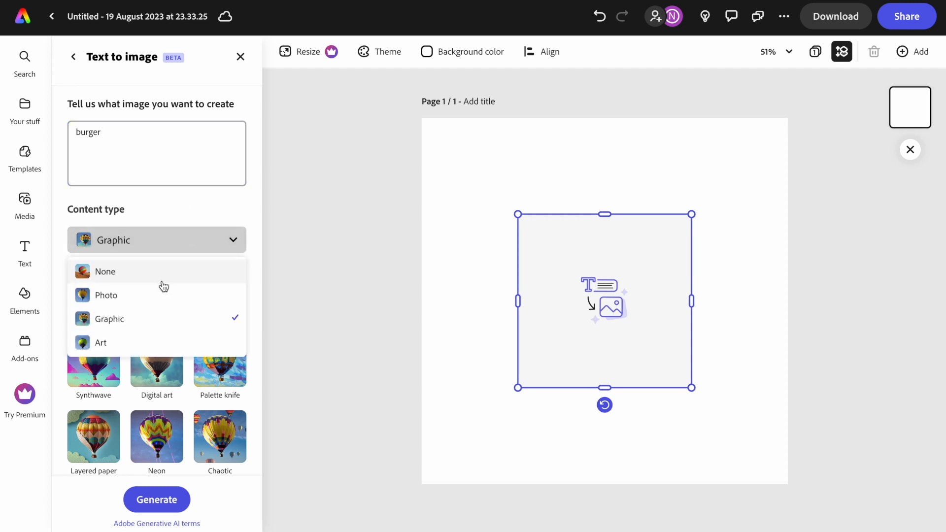
left_click(106, 295)
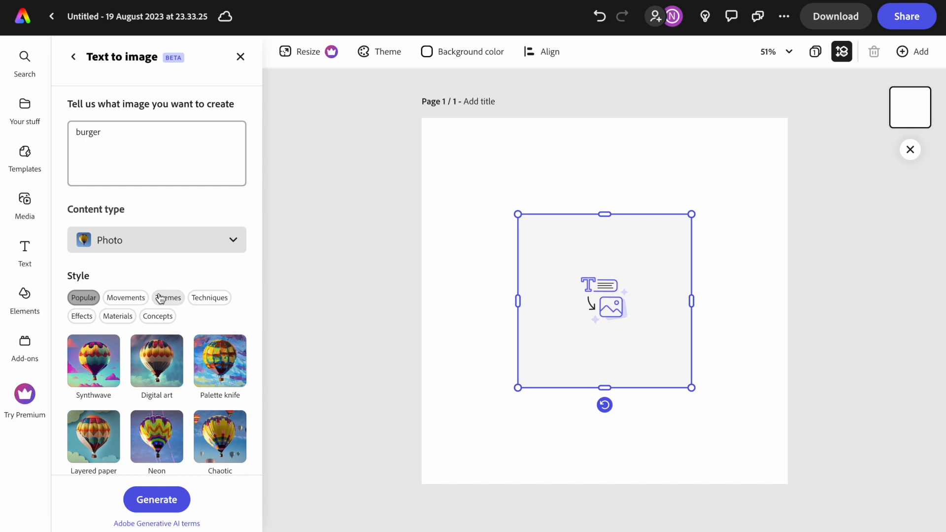
mouse_move(154, 503)
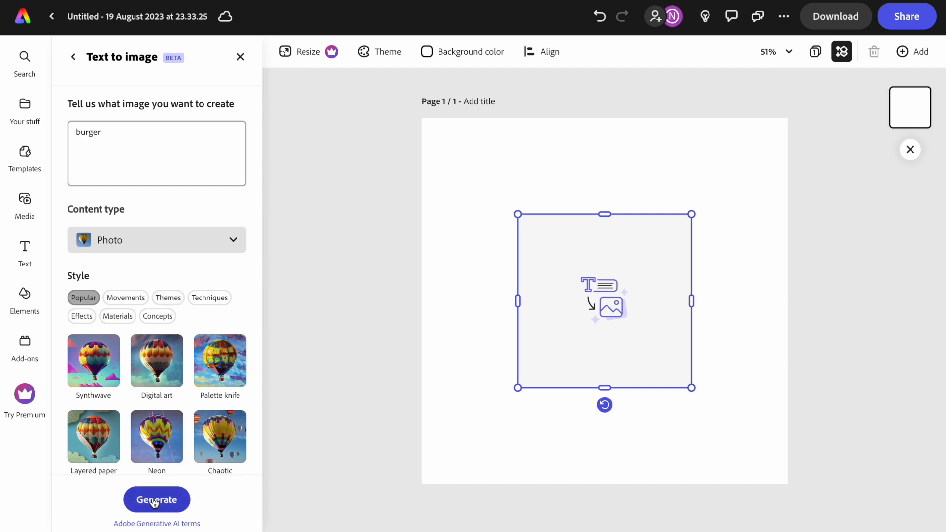
Generate the burger photos, enlarge the image to fill the page and pick a result.
left_click(156, 500)
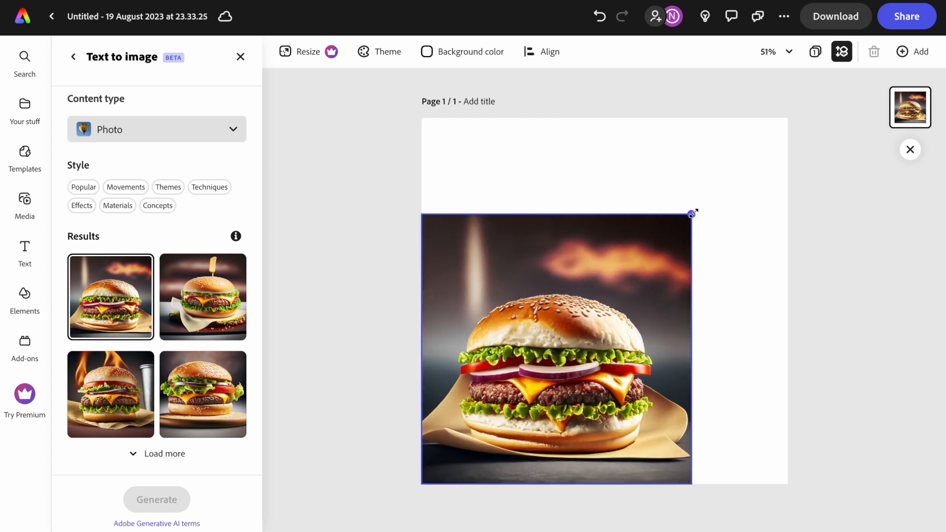
left_click_drag(691, 213, 753, 175)
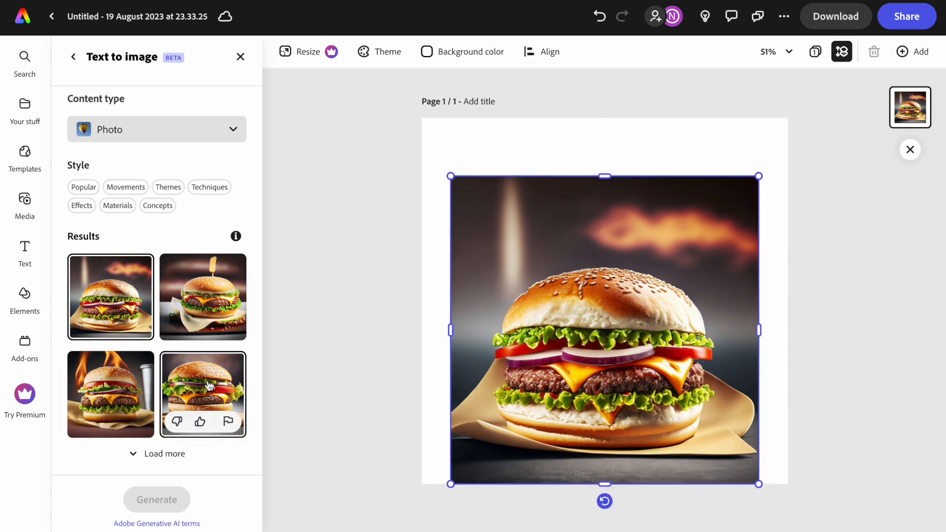
left_click(203, 394)
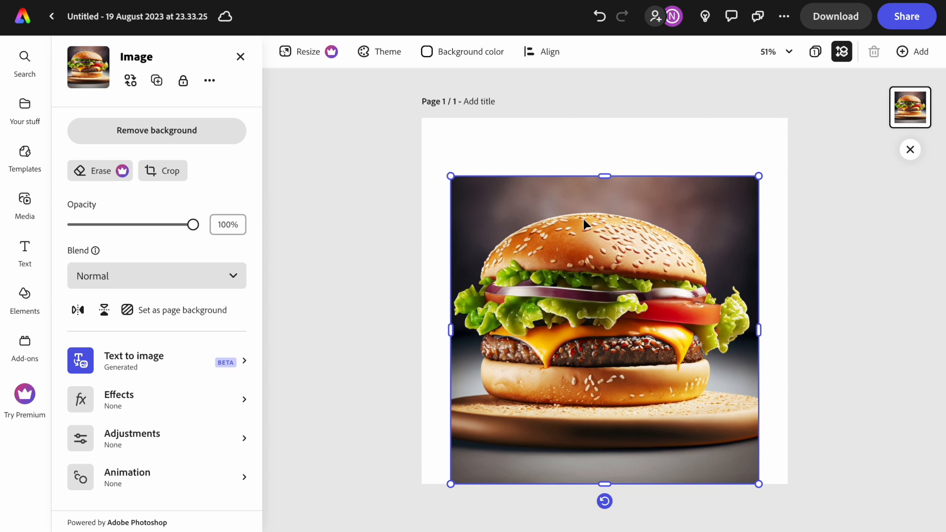
mouse_move(231, 147)
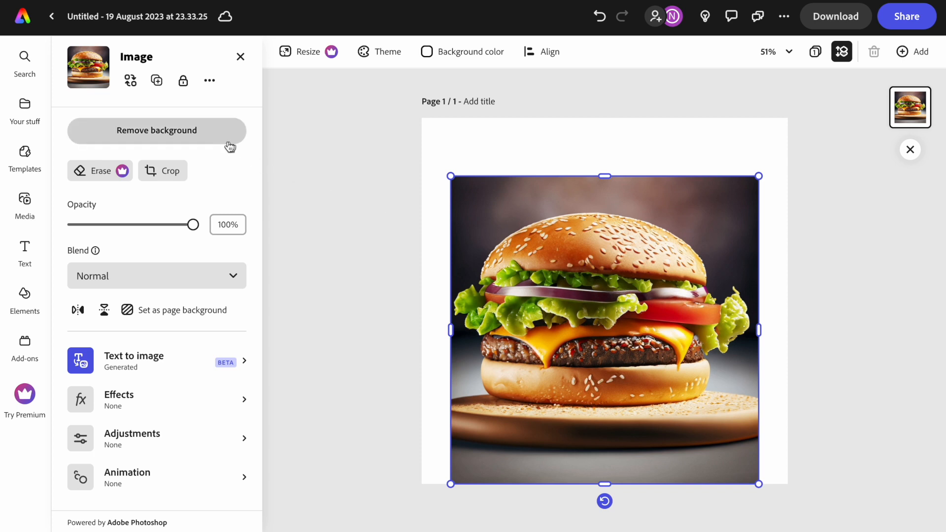
Remove the burger photo's background and move the cutout lower on the page.
left_click(156, 130)
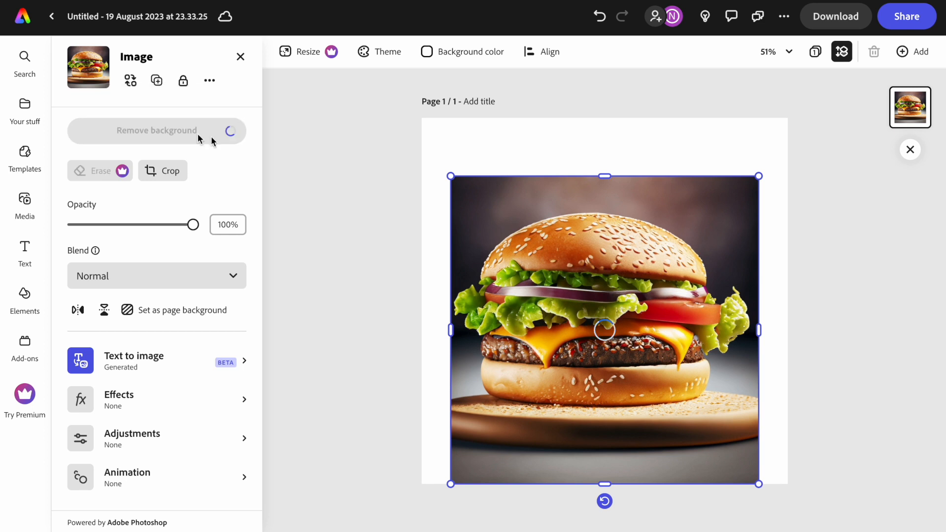
mouse_move(398, 218)
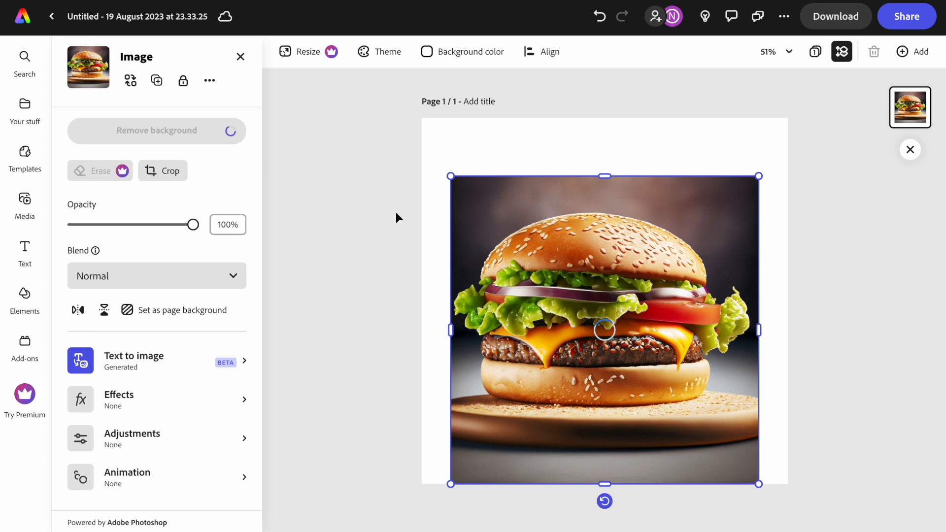
left_click(157, 130)
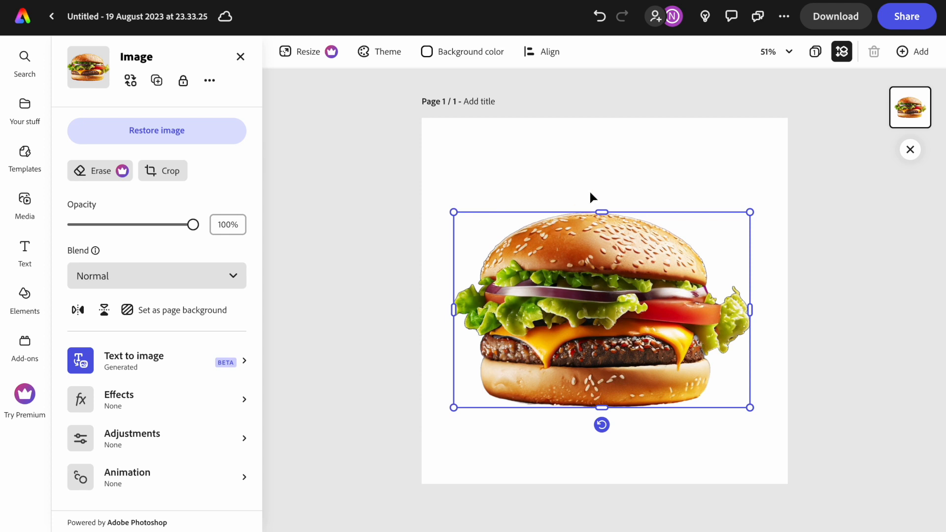
mouse_move(598, 149)
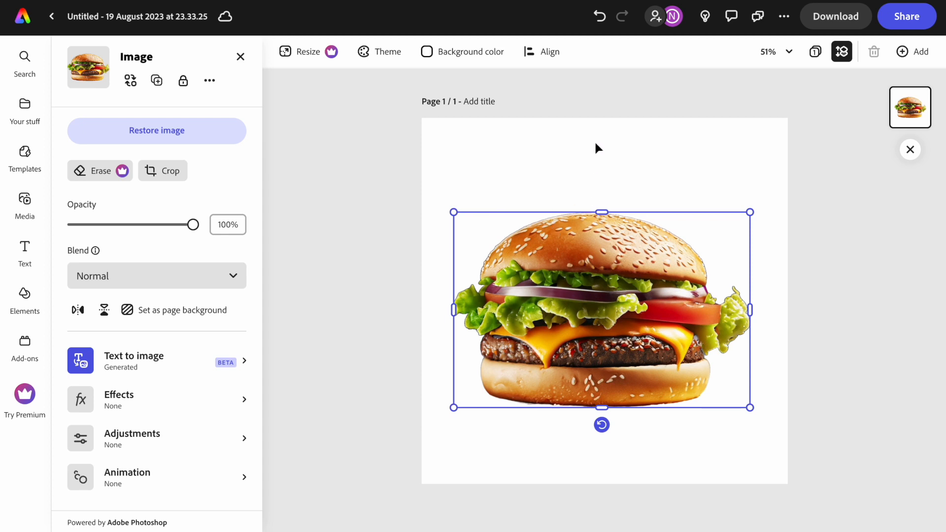
mouse_move(604, 254)
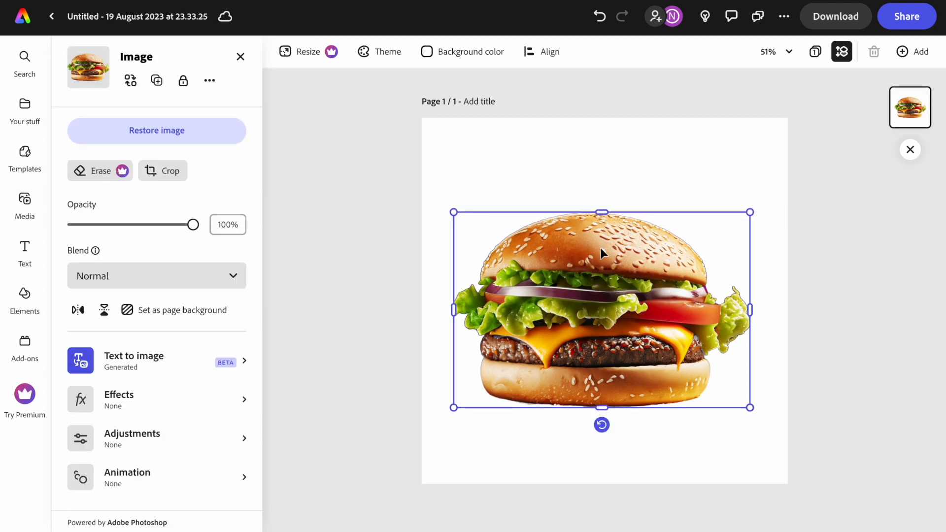
left_click_drag(601, 253, 601, 290)
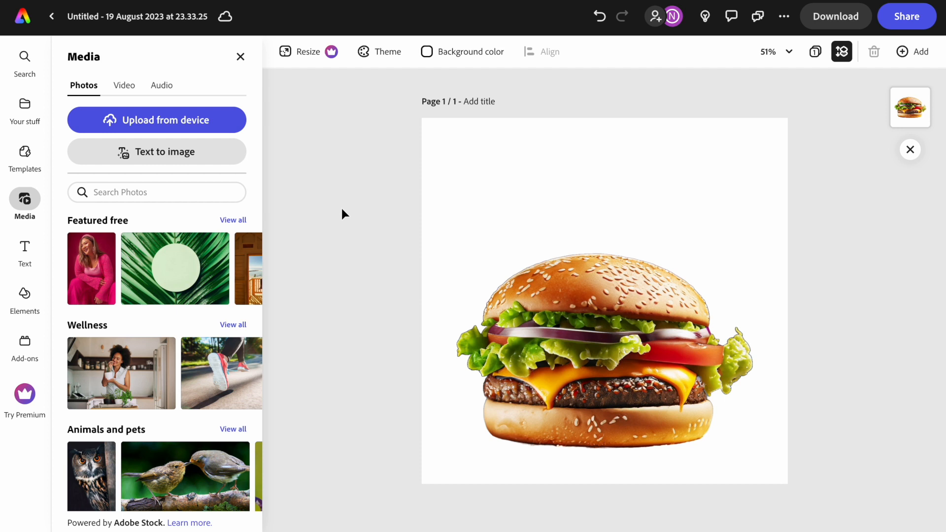
mouse_move(180, 153)
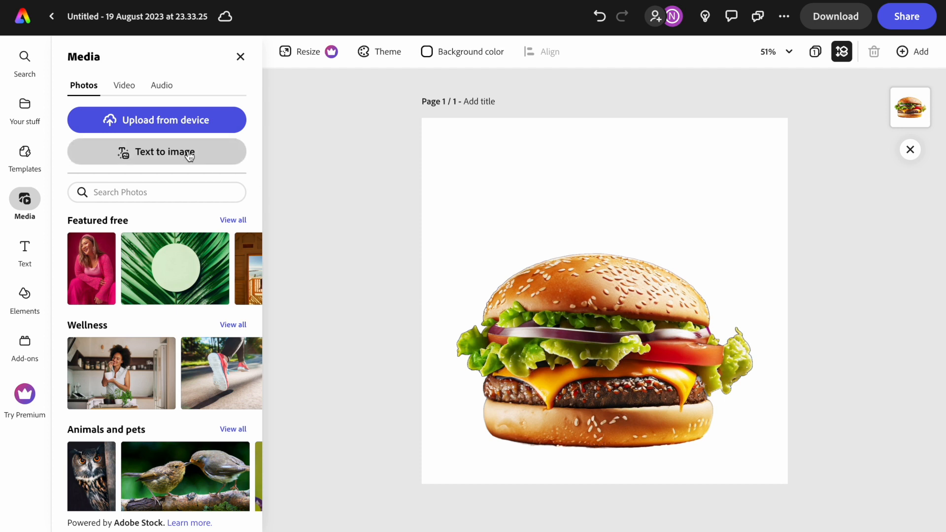
Search stock photos for 'wooden table' and browse the results.
left_click(156, 192)
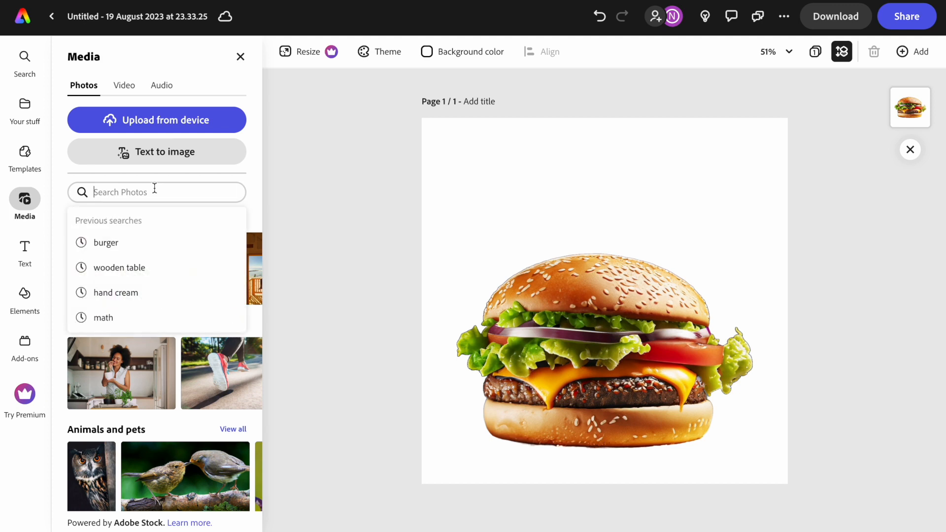
type("wood")
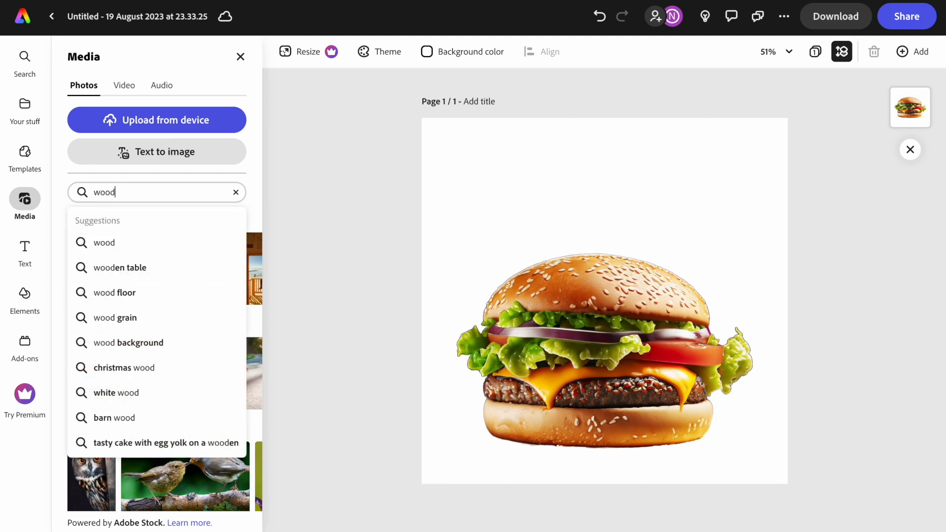
left_click(121, 268)
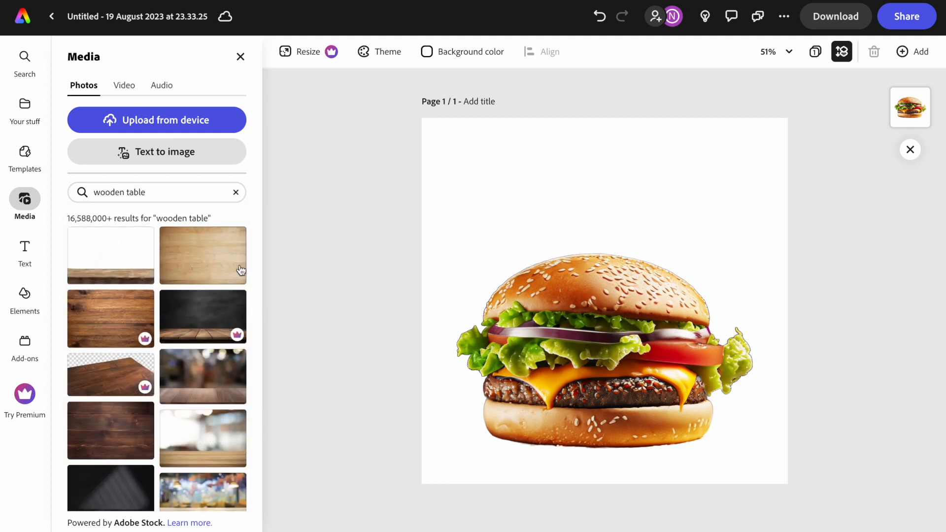
mouse_move(207, 269)
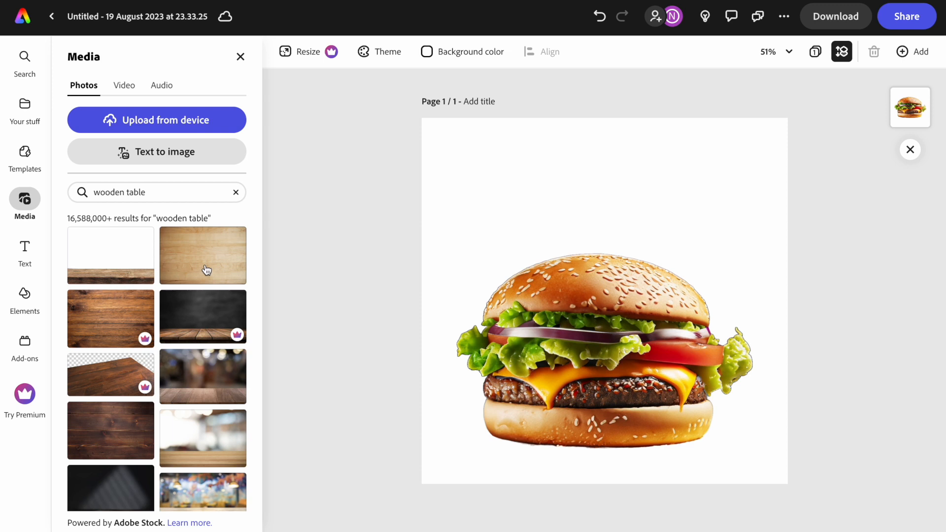
scroll("down", 3)
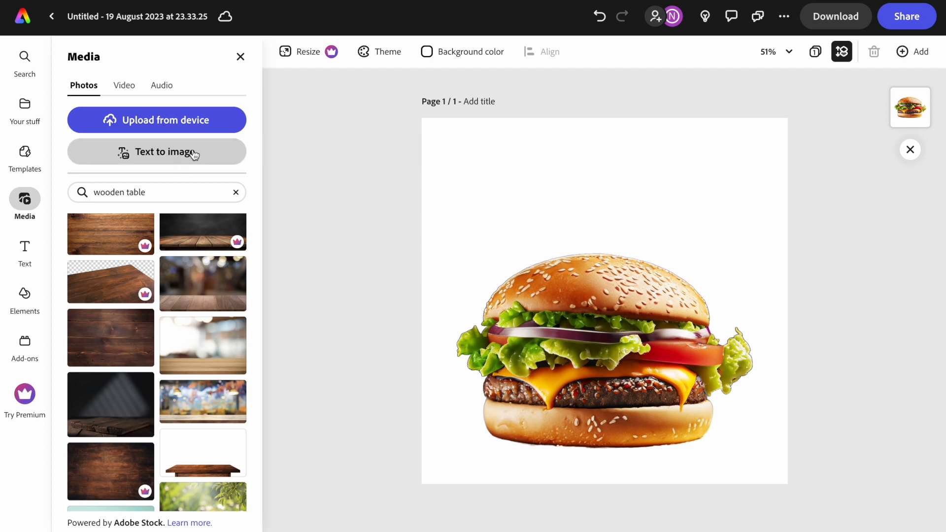
mouse_move(194, 155)
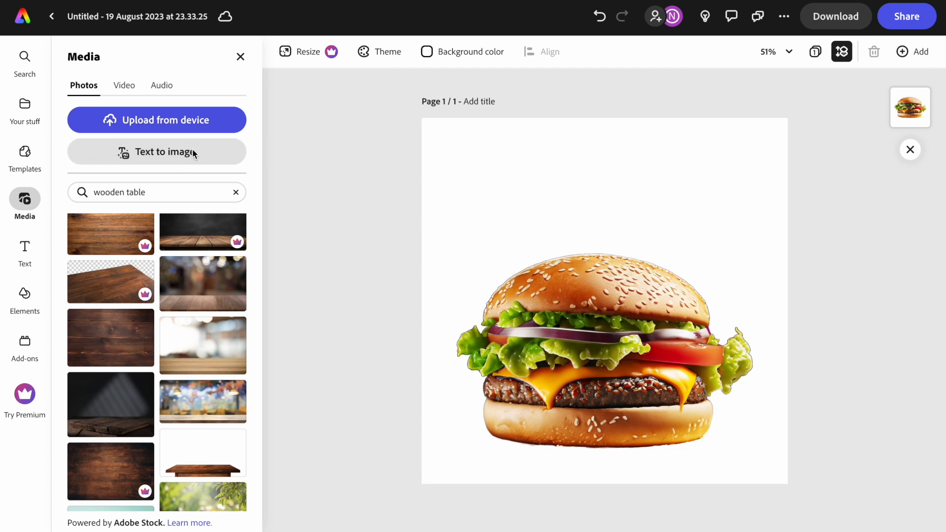
Generate a 'wooden table texture' Graphic and set a result as the page background.
left_click(157, 151)
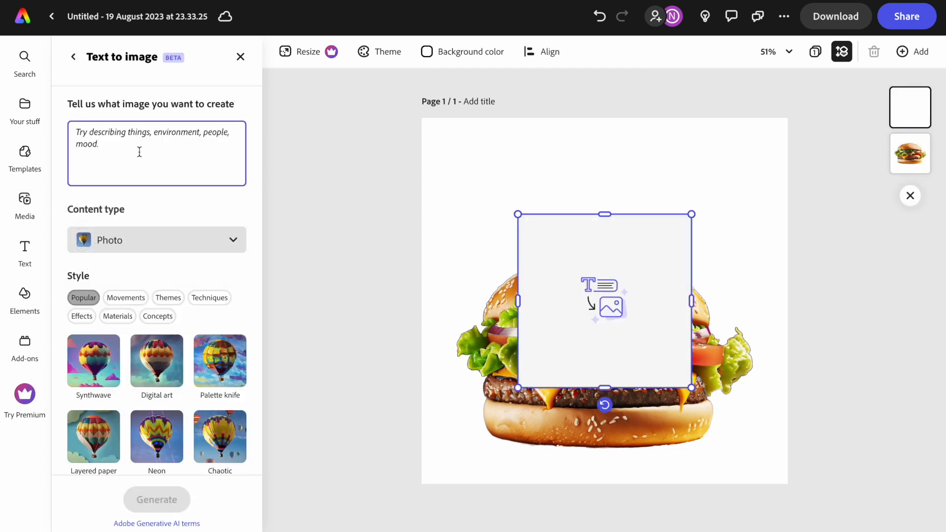
type("wooden table texture")
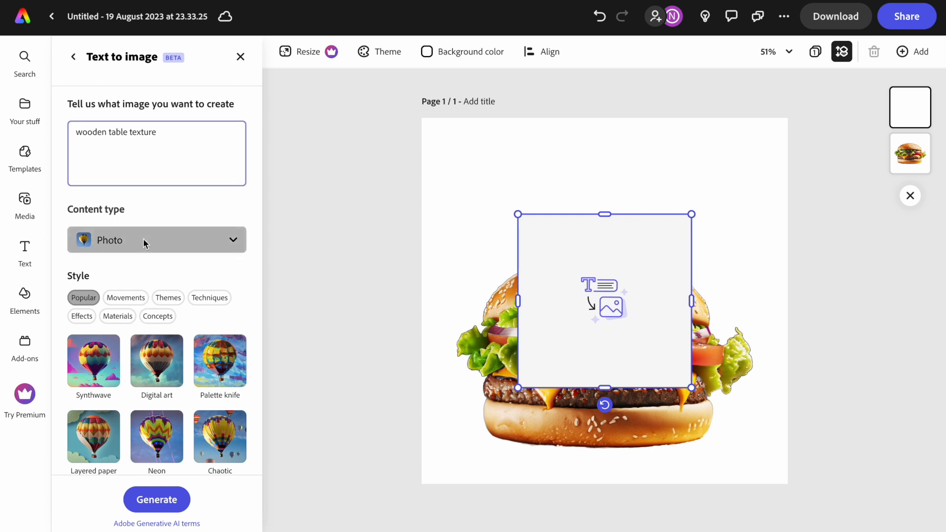
left_click(156, 239)
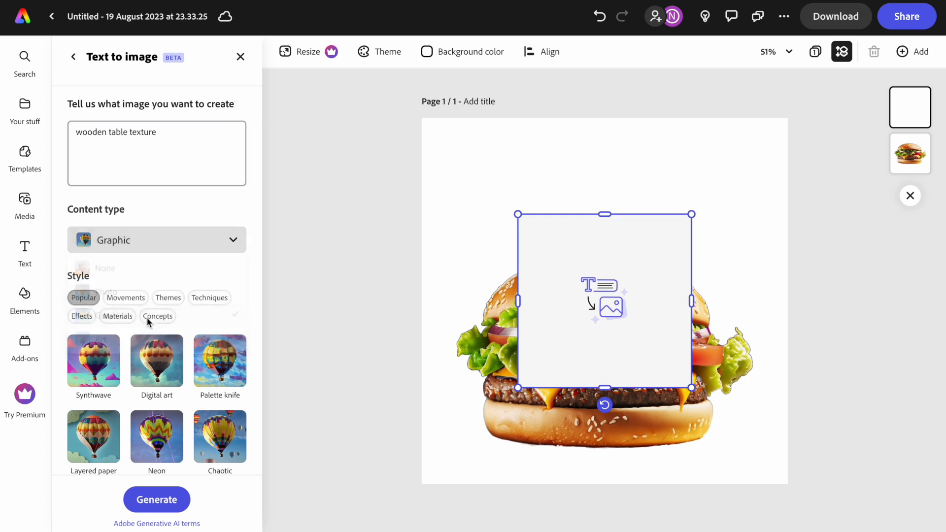
left_click(156, 499)
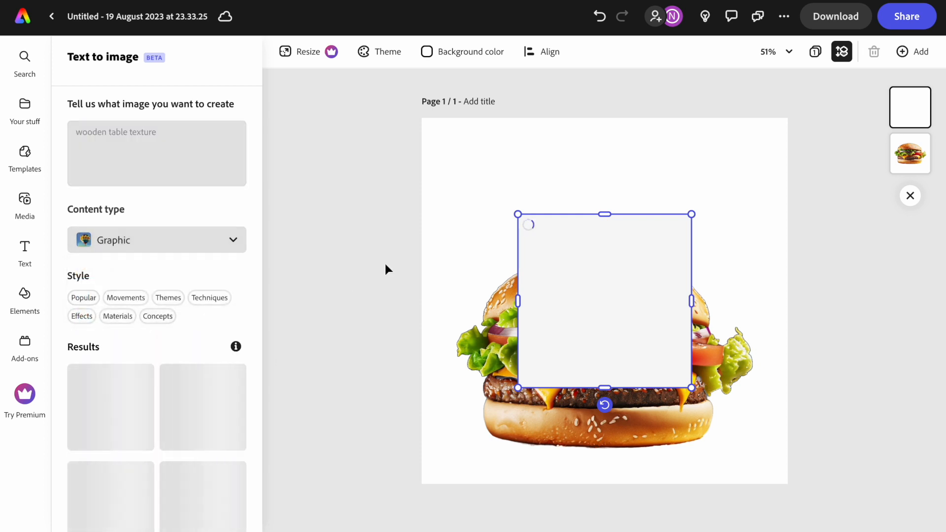
left_click(110, 296)
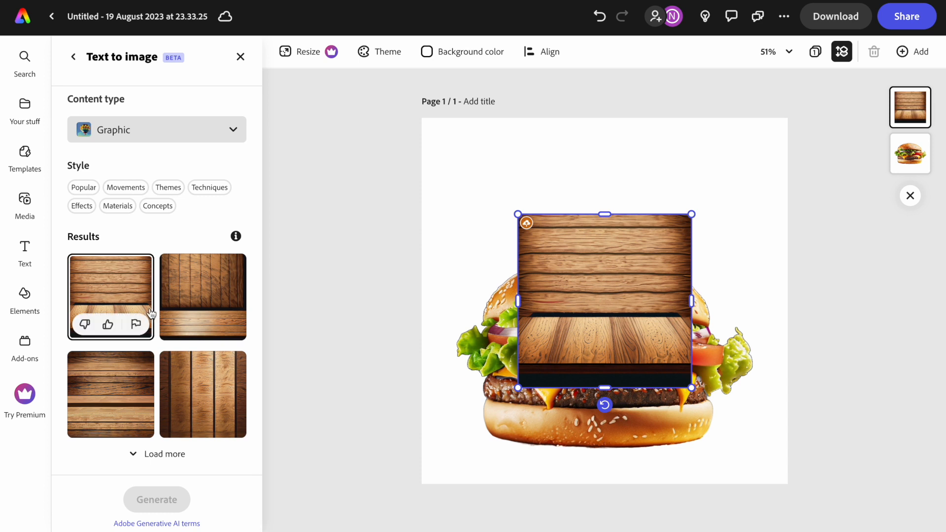
left_click(203, 394)
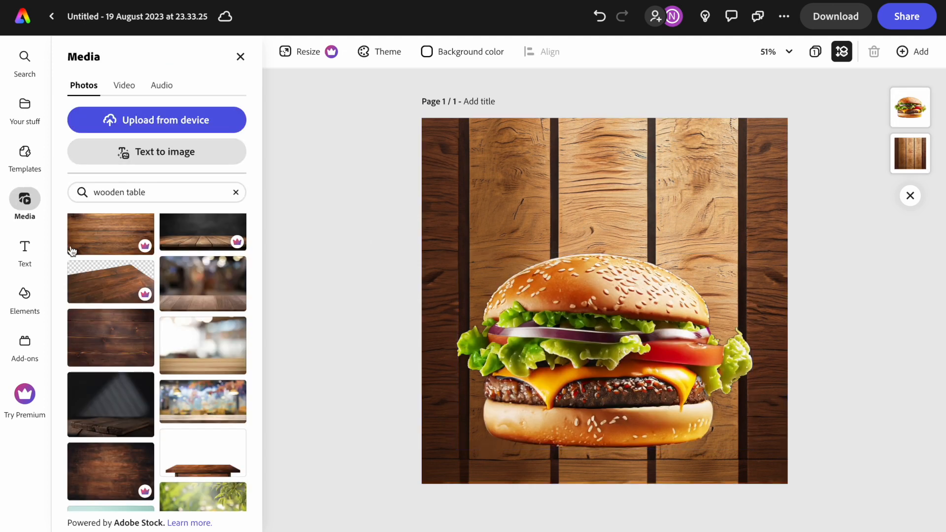
Add the Well Done paragraph template with green stars from the Text panel.
left_click(25, 248)
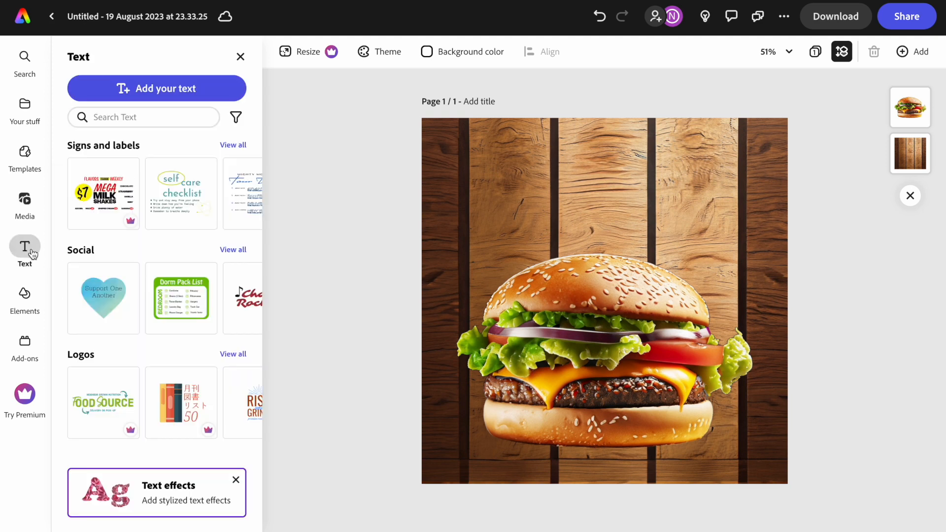
mouse_move(150, 203)
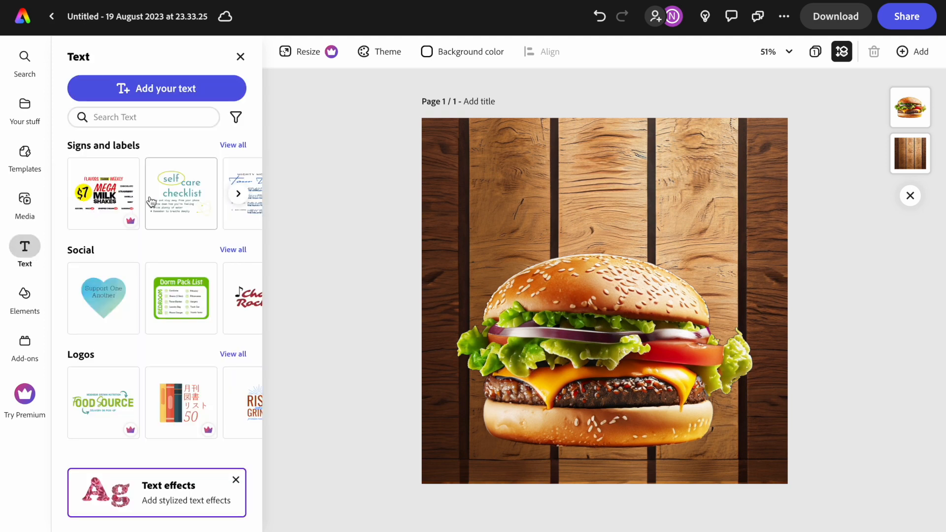
scroll("down", 3)
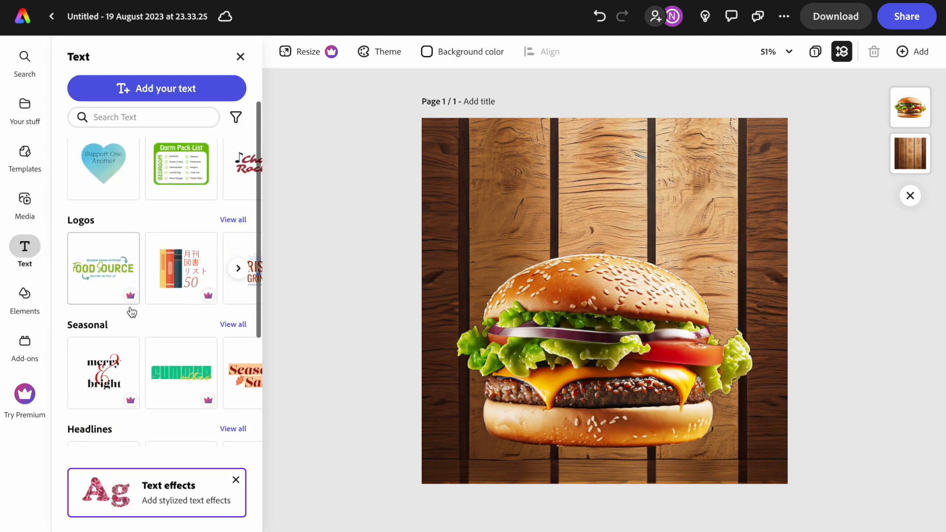
scroll("down", 3)
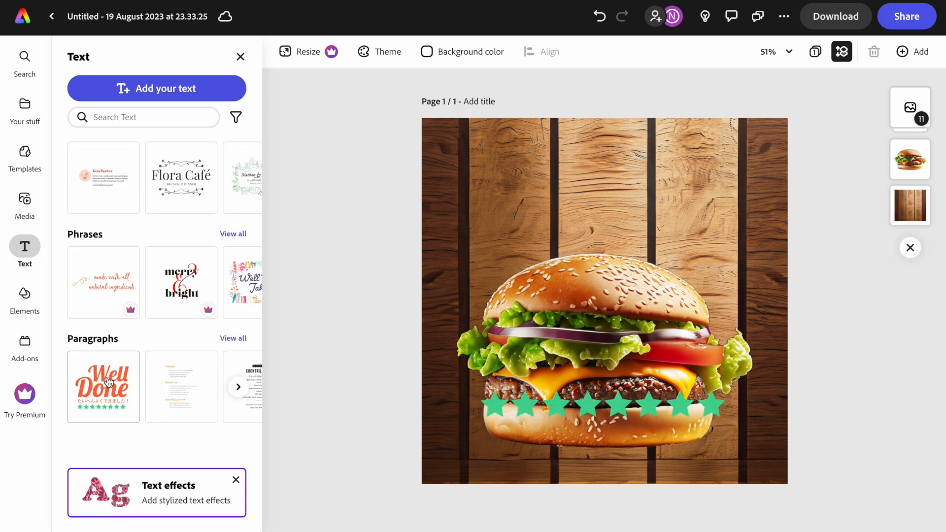
left_click(103, 386)
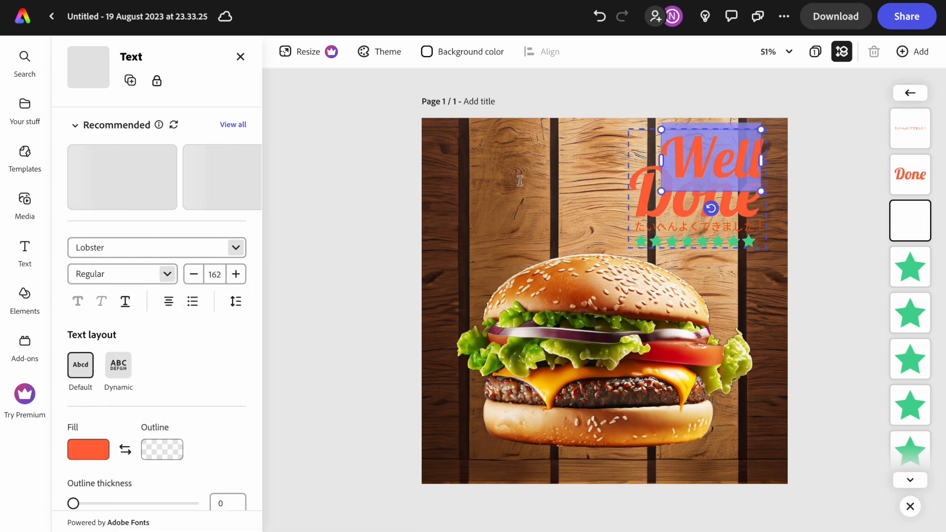
Set the fill of both the Well and Done words to white.
left_click(87, 449)
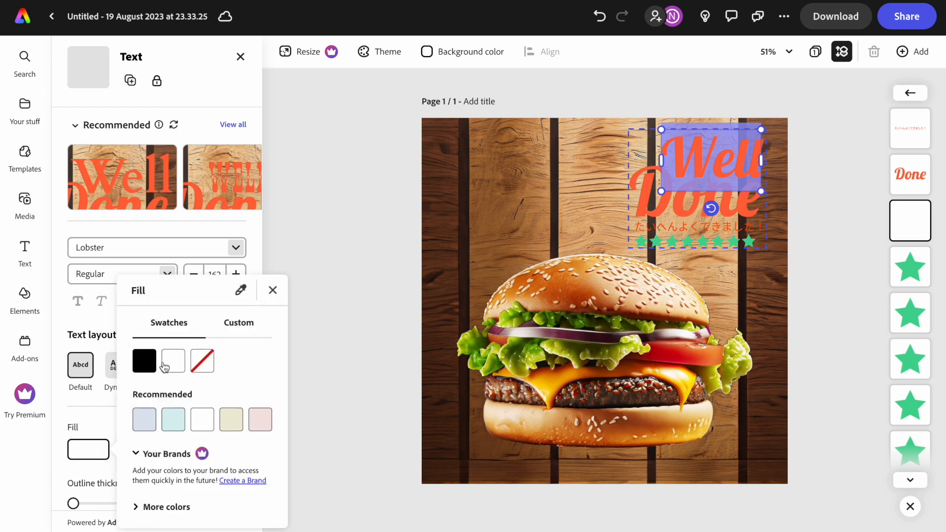
left_click(172, 361)
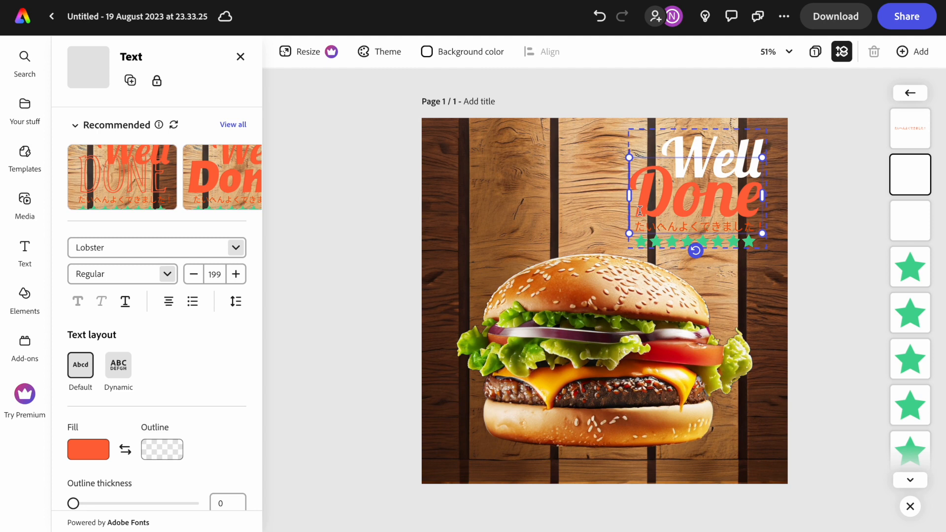
left_click(88, 450)
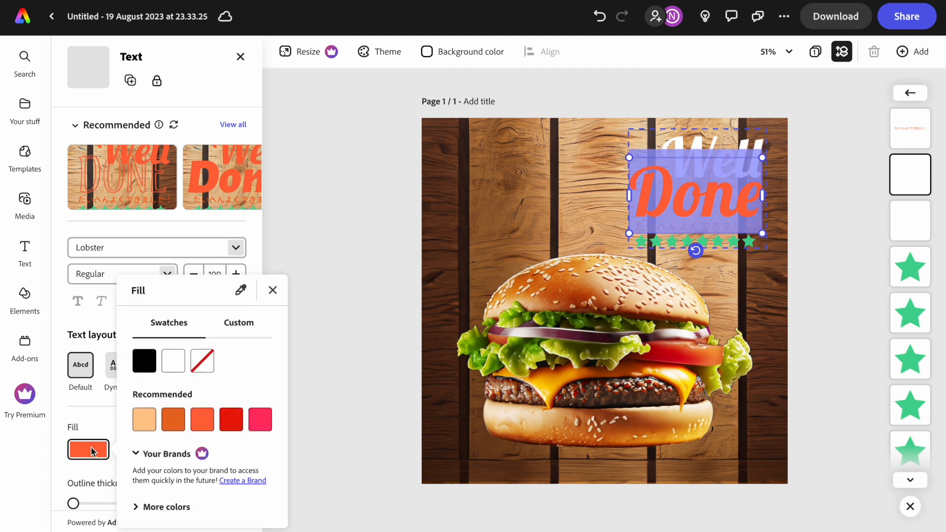
left_click(173, 360)
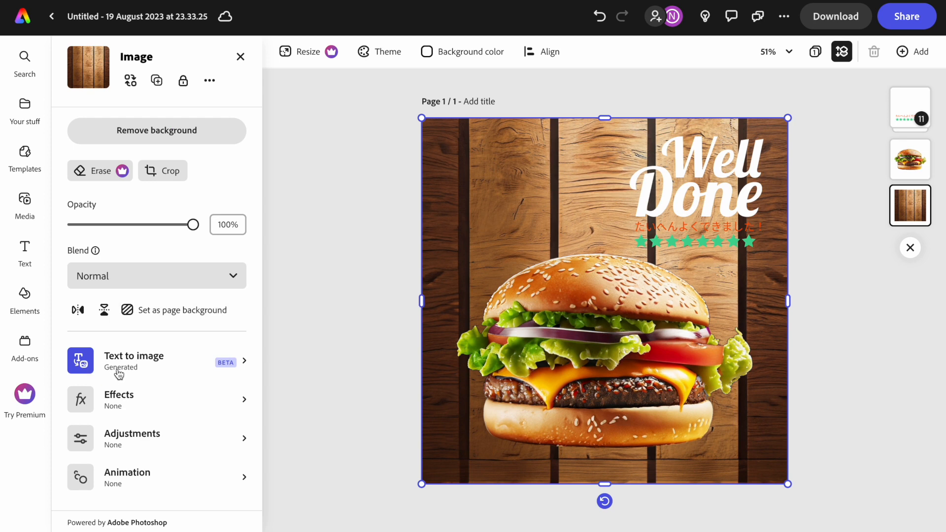
mouse_move(146, 372)
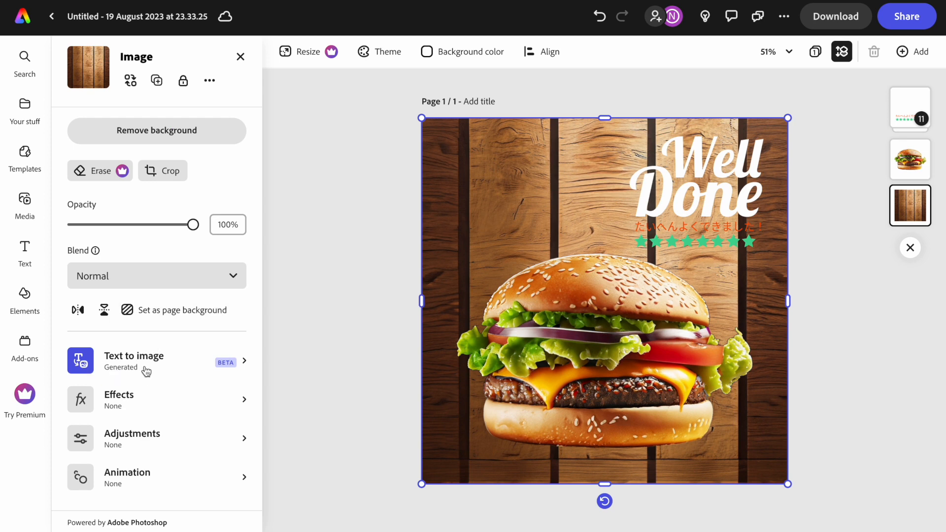
Check the Text to image prompt behind the wooden background and leave it.
left_click(134, 362)
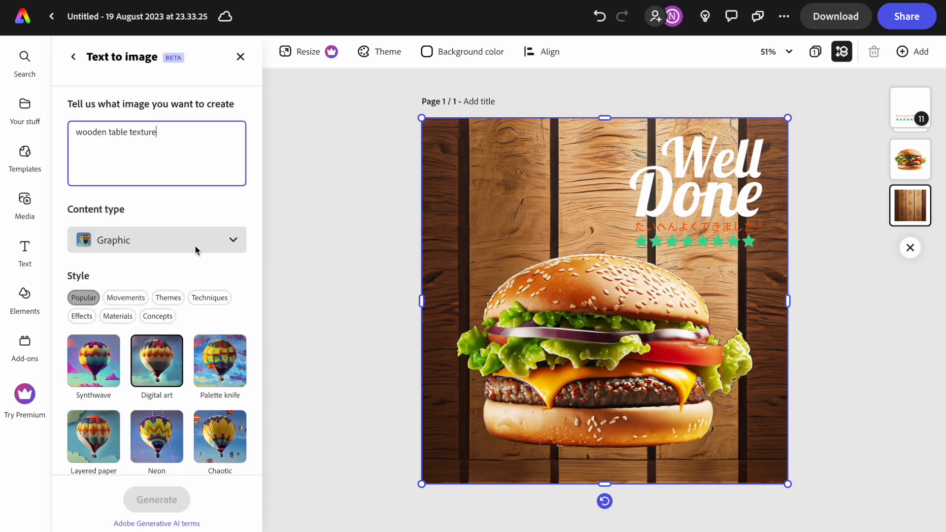
left_click(25, 251)
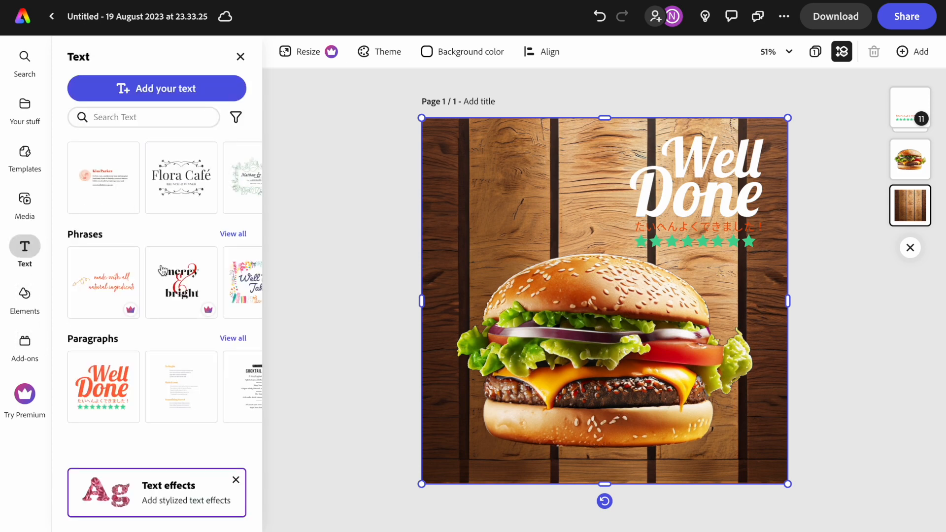
Add a new 'Well done' text box and move it to the top left of the post.
left_click(157, 89)
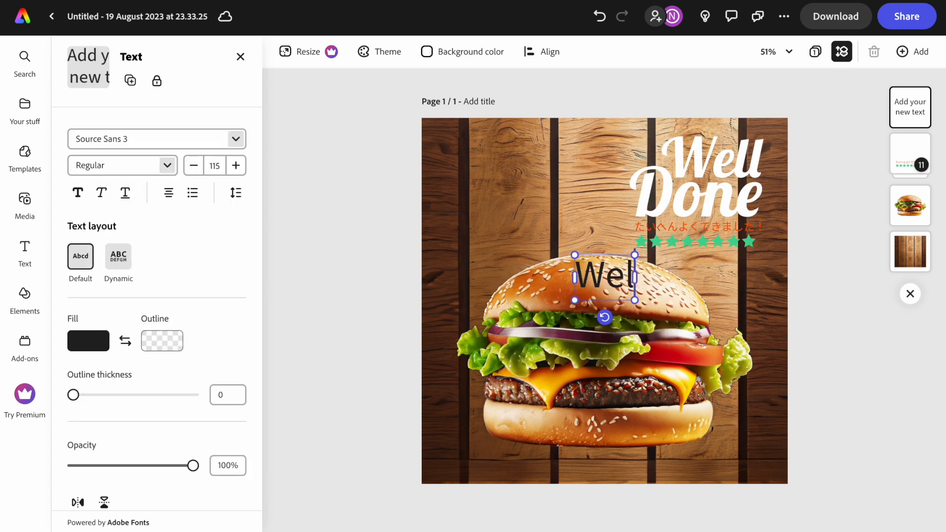
type("Well done")
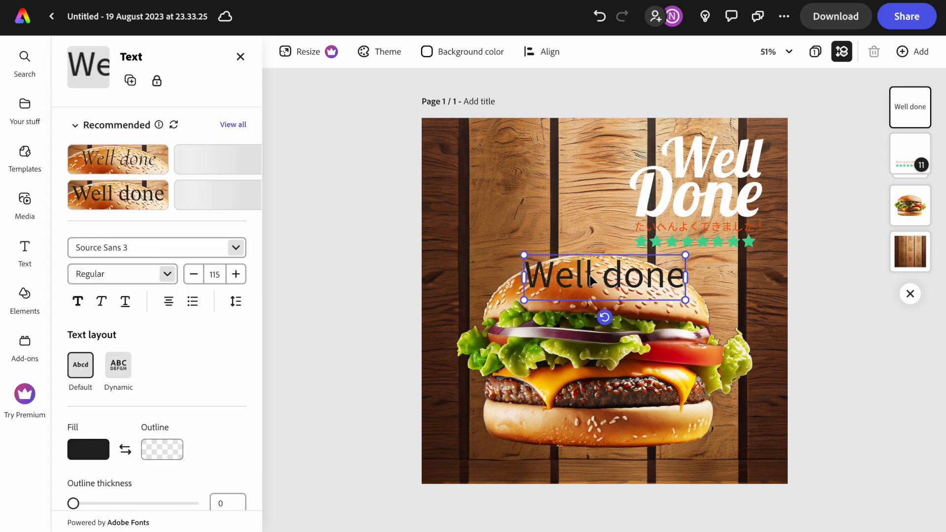
left_click_drag(603, 275, 521, 179)
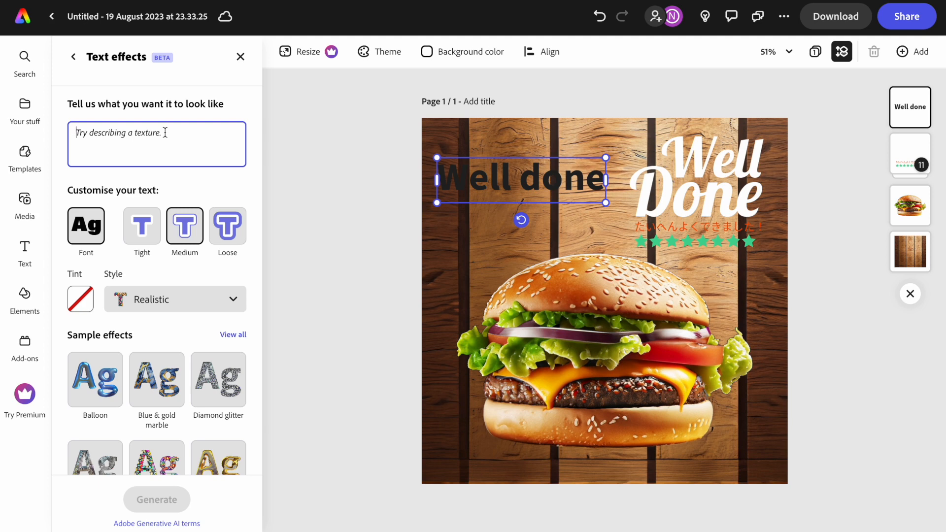
Generate 'fire letters' text effects, try different results and the Gold drip sample.
type("fire letters")
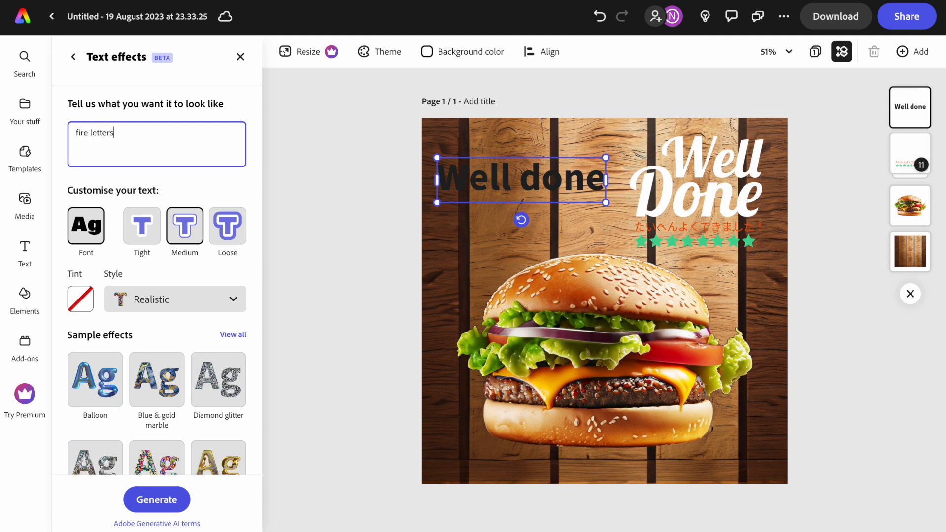
left_click(155, 498)
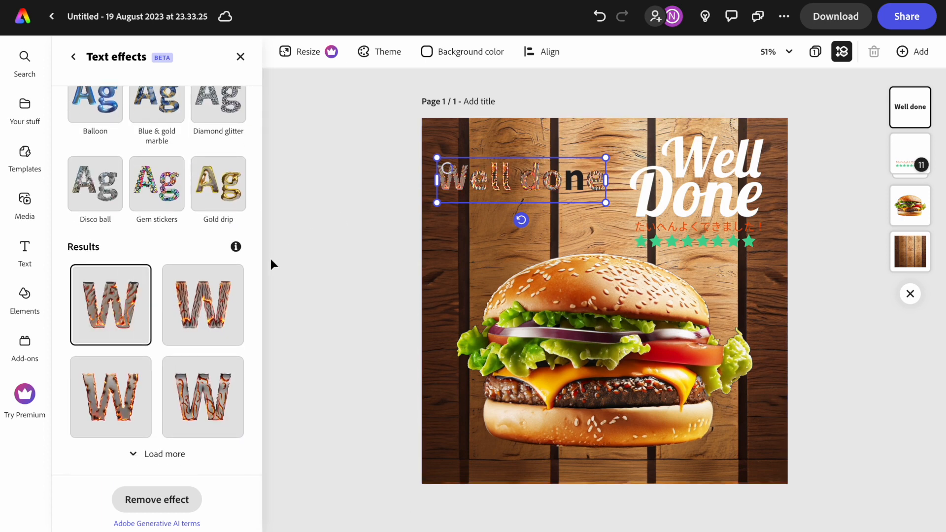
mouse_move(225, 303)
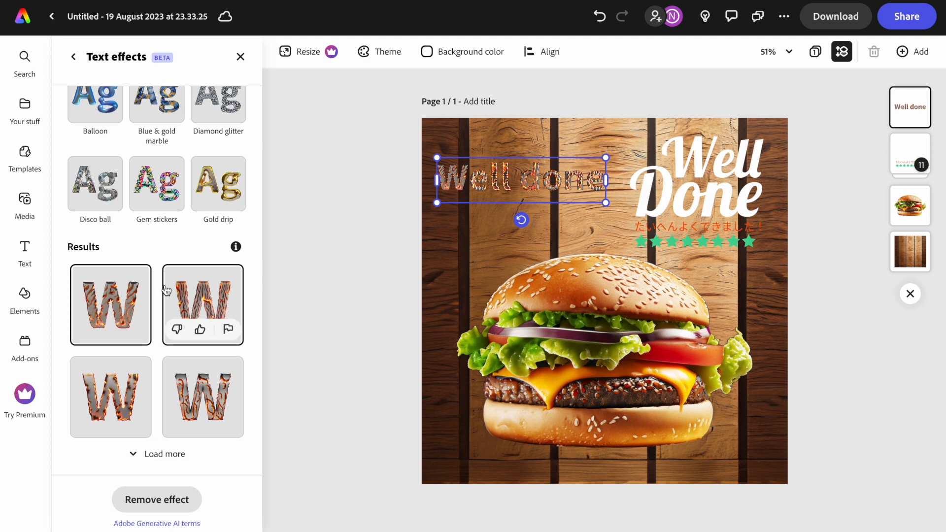
mouse_move(101, 389)
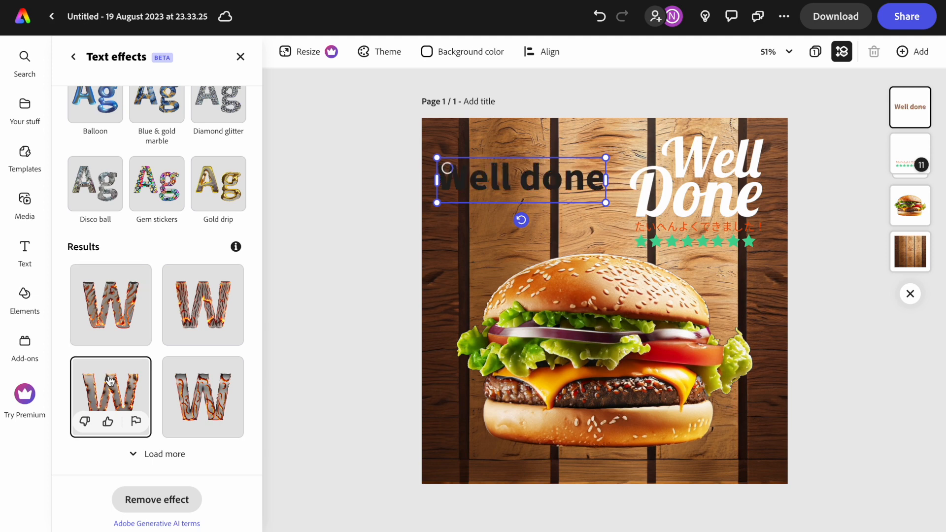
left_click(110, 396)
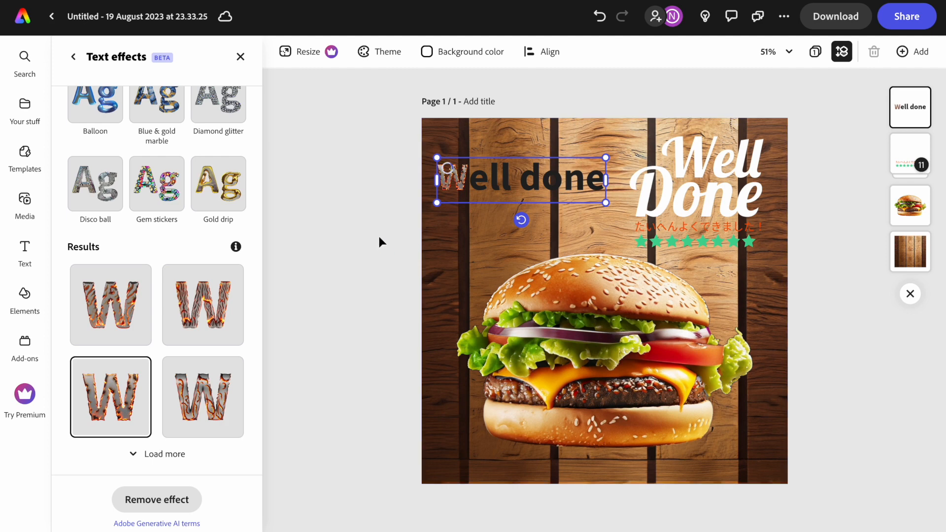
left_click(703, 199)
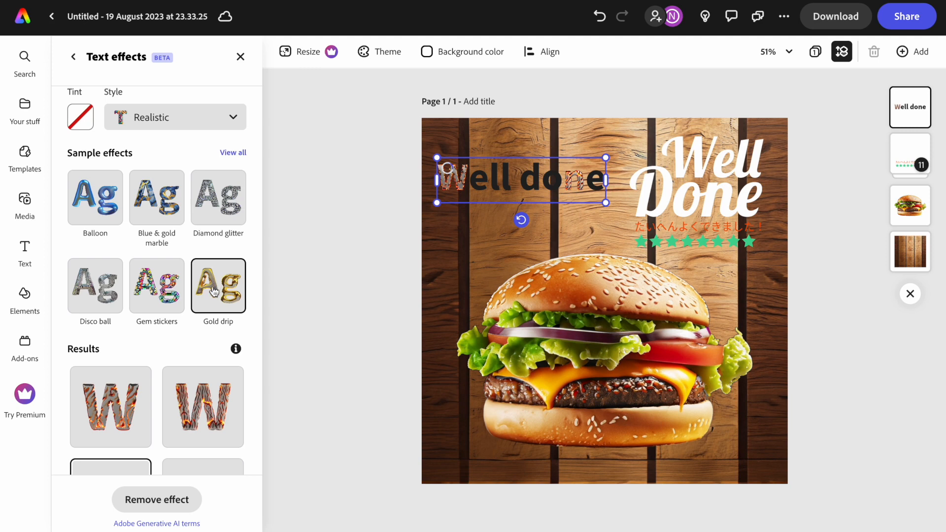
left_click(72, 56)
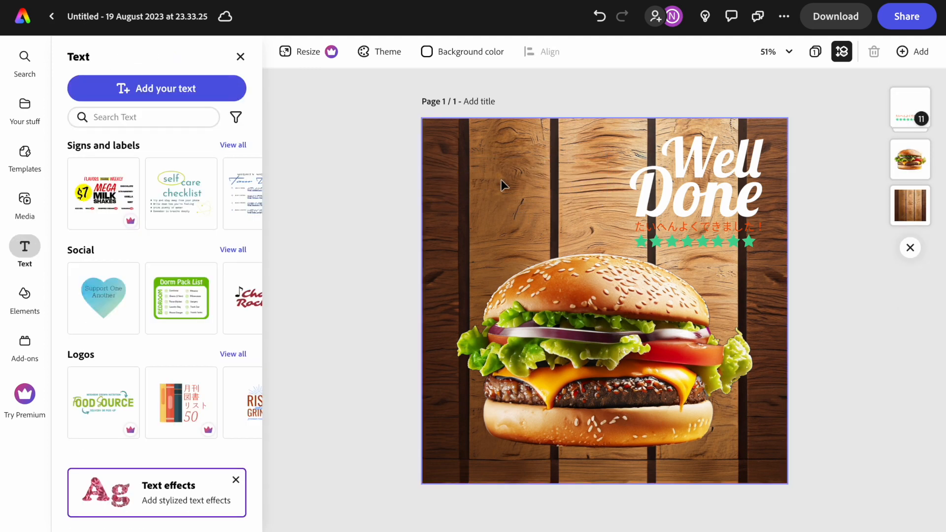
mouse_move(565, 163)
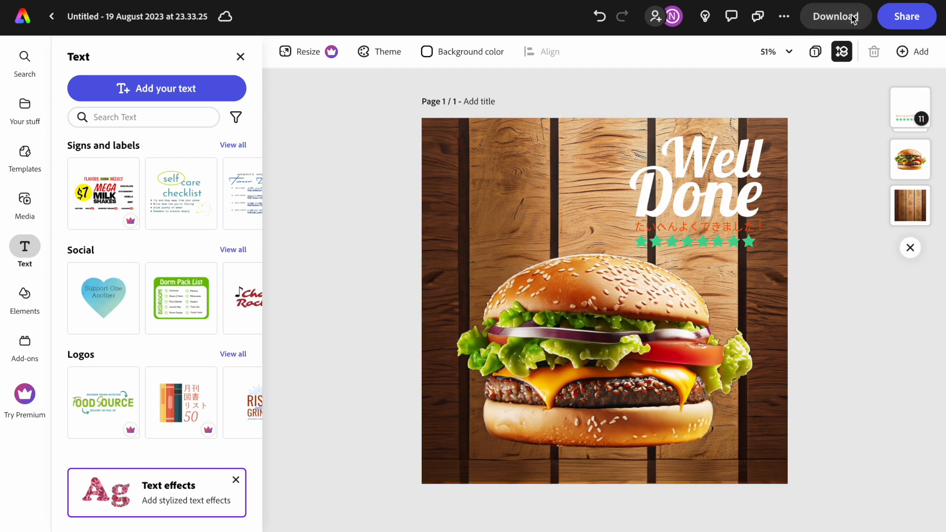
Start the download of the finished burger post.
left_click(835, 16)
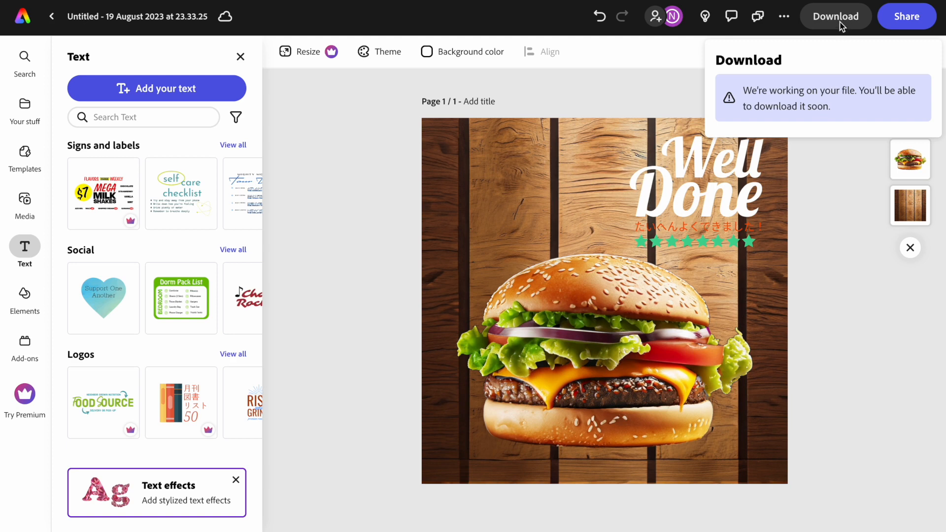
mouse_move(614, 94)
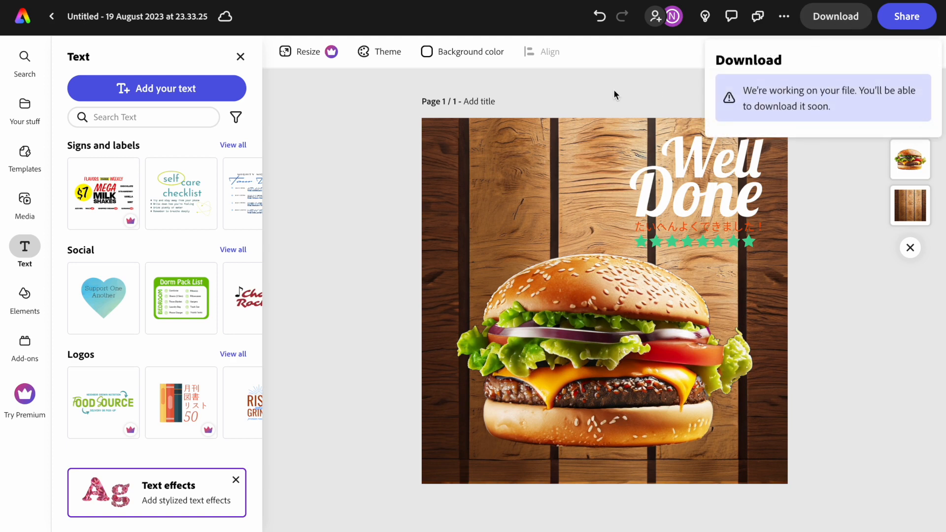